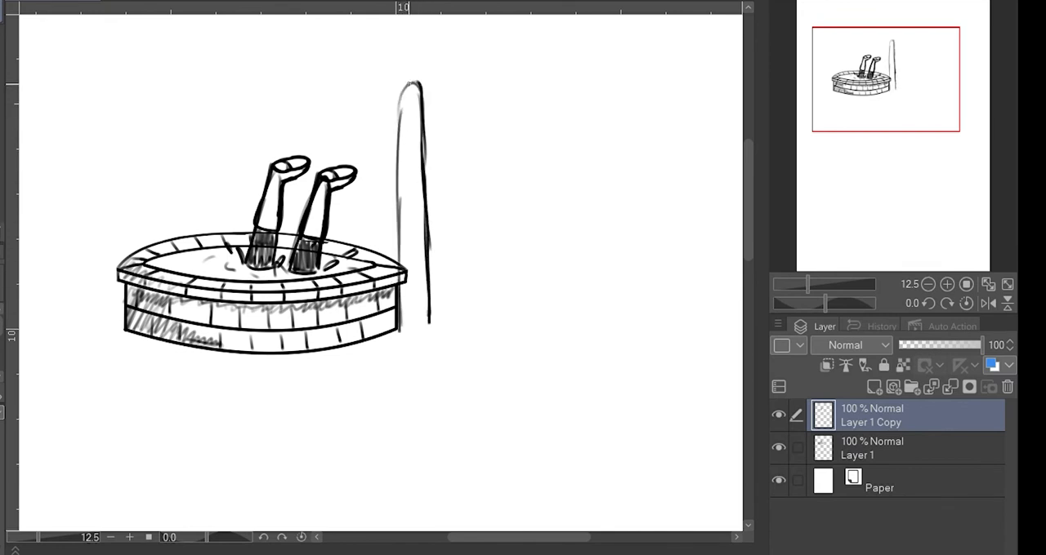
- Duplicate the well post layer and place the mirrored copy on the well's left side
{"action": "left_click", "coordinate": [871, 448]}
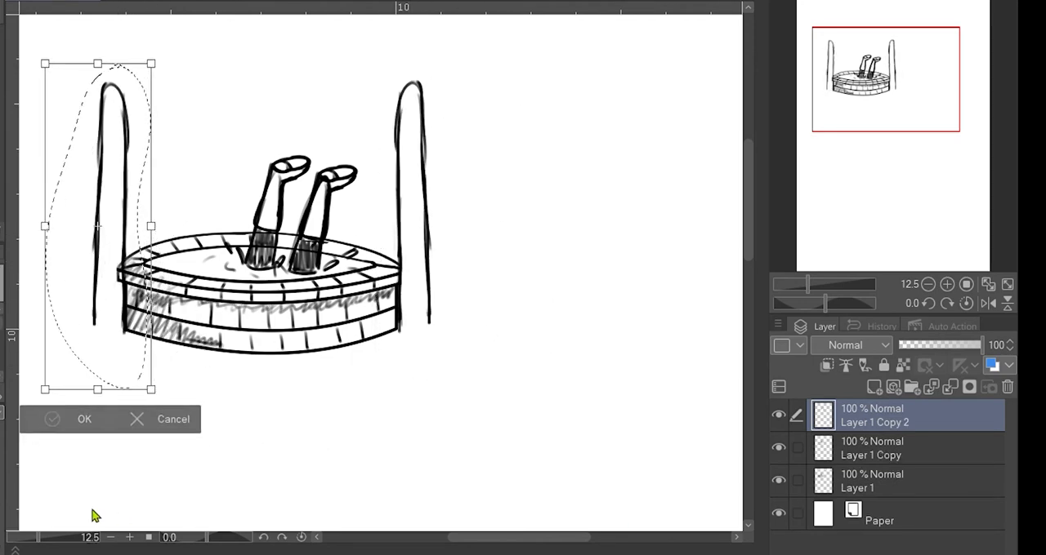
{"action": "left_click", "coordinate": [84, 419]}
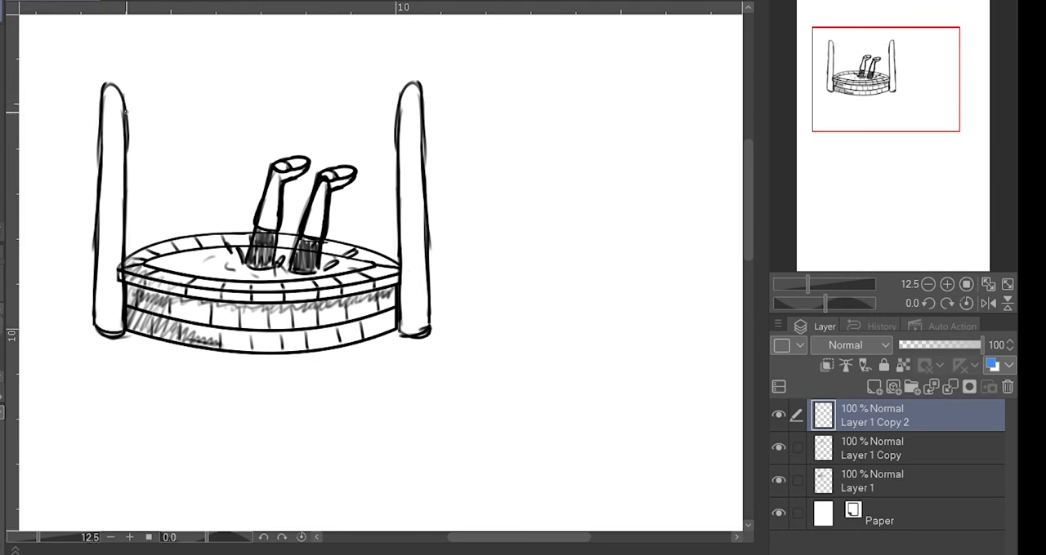
- Ink the well's crossbeam with the hanging bucket and shade the posts and ground
{"action": "left_click_drag", "start_coordinate": [127, 103], "coordinate": [413, 106]}
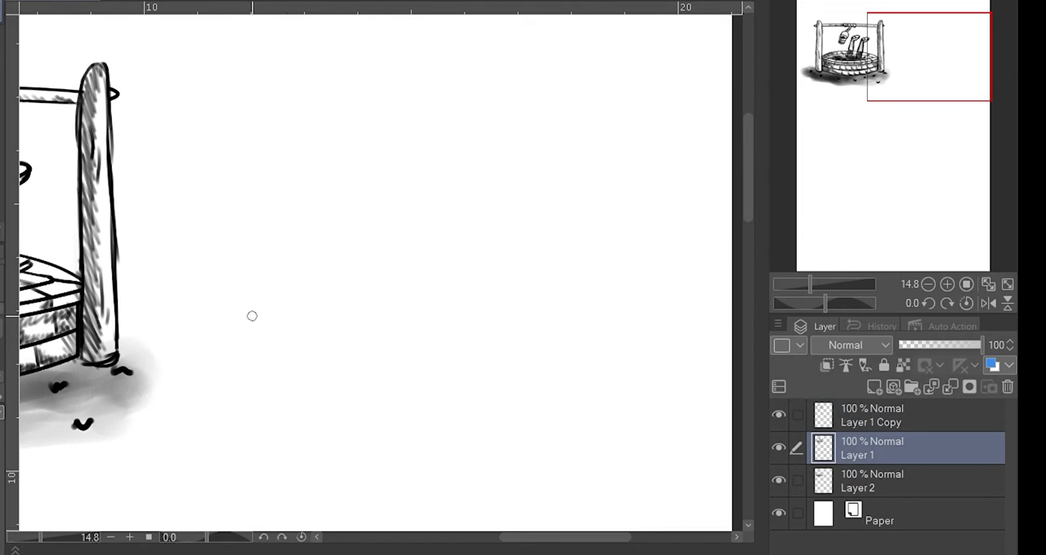
- Sketch the domed bread oven outline with its side edge and body
{"action": "left_click_drag", "start_coordinate": [221, 286], "coordinate": [685, 284]}
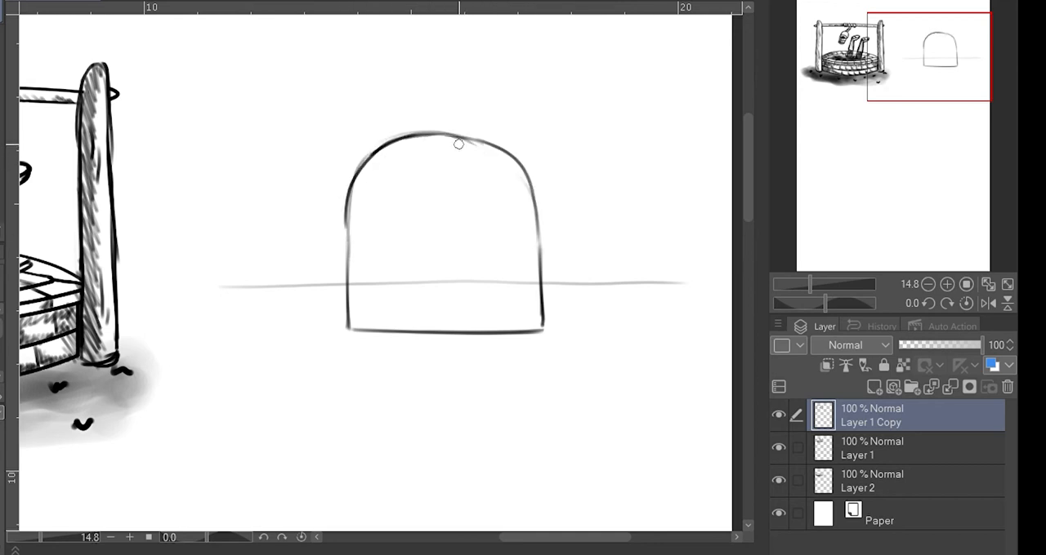
{"action": "left_click_drag", "start_coordinate": [457, 143], "coordinate": [580, 327]}
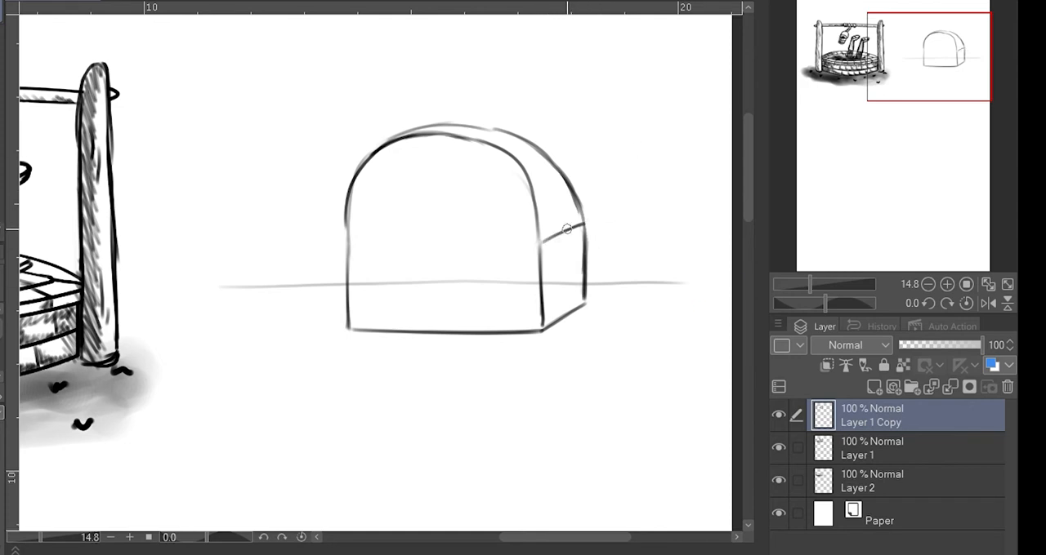
{"action": "left_click_drag", "start_coordinate": [348, 246], "coordinate": [539, 245]}
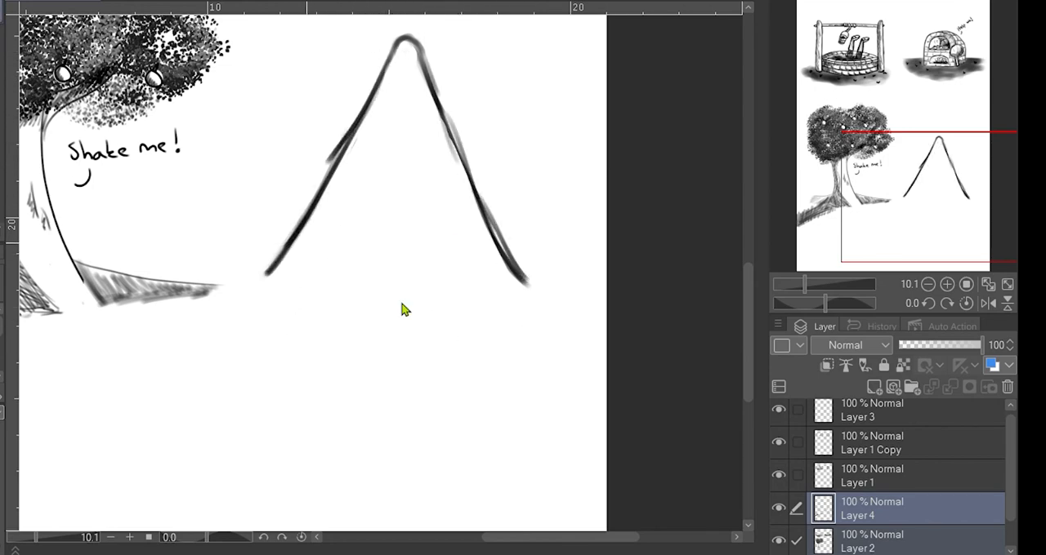
- Ink the cottage gable's double outline, then move to Layer 1 for the bedspread
{"action": "left_click_drag", "start_coordinate": [401, 50], "coordinate": [515, 286]}
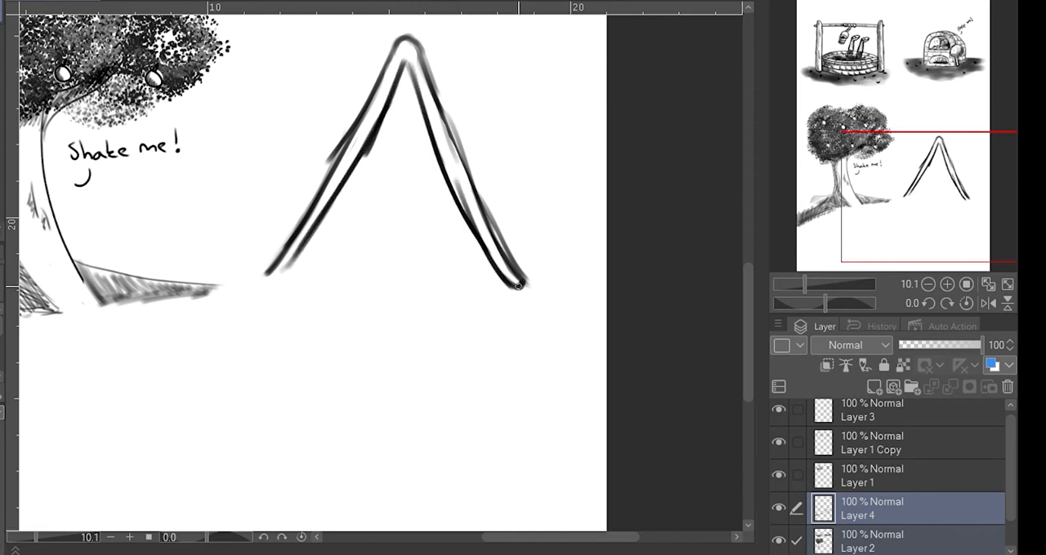
{"action": "left_click_drag", "start_coordinate": [394, 78], "coordinate": [261, 282]}
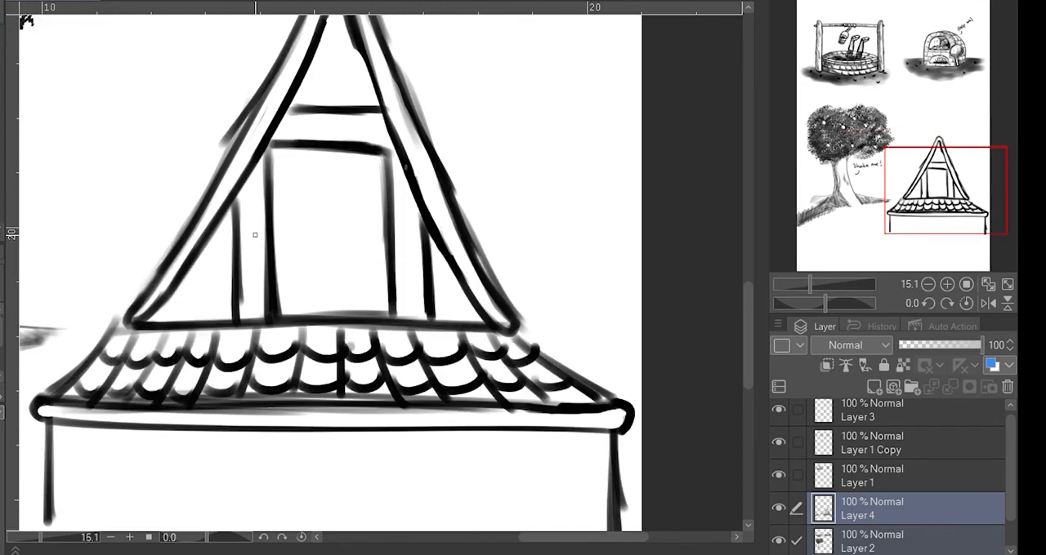
{"action": "left_click", "coordinate": [871, 475]}
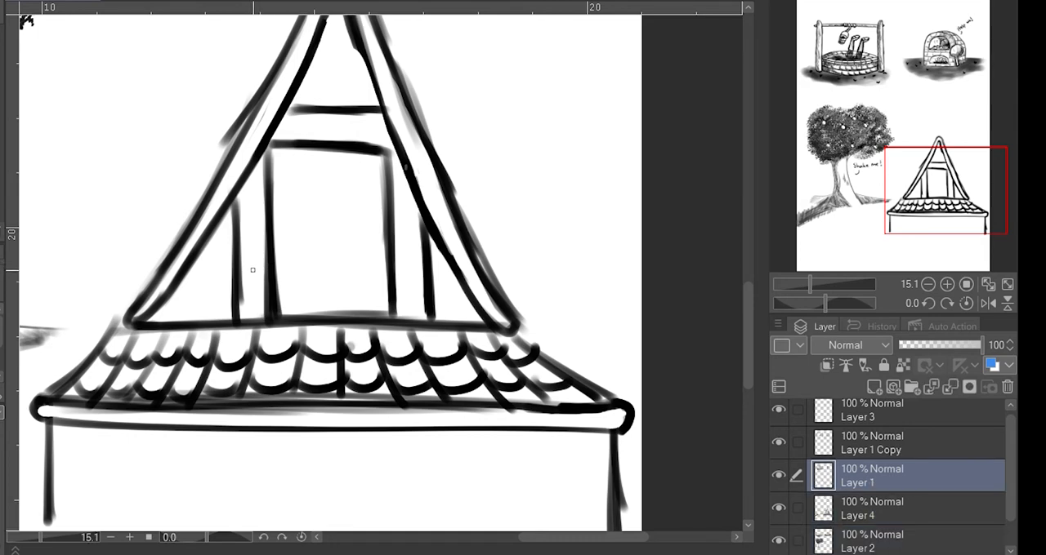
{"action": "mouse_move", "coordinate": [241, 239]}
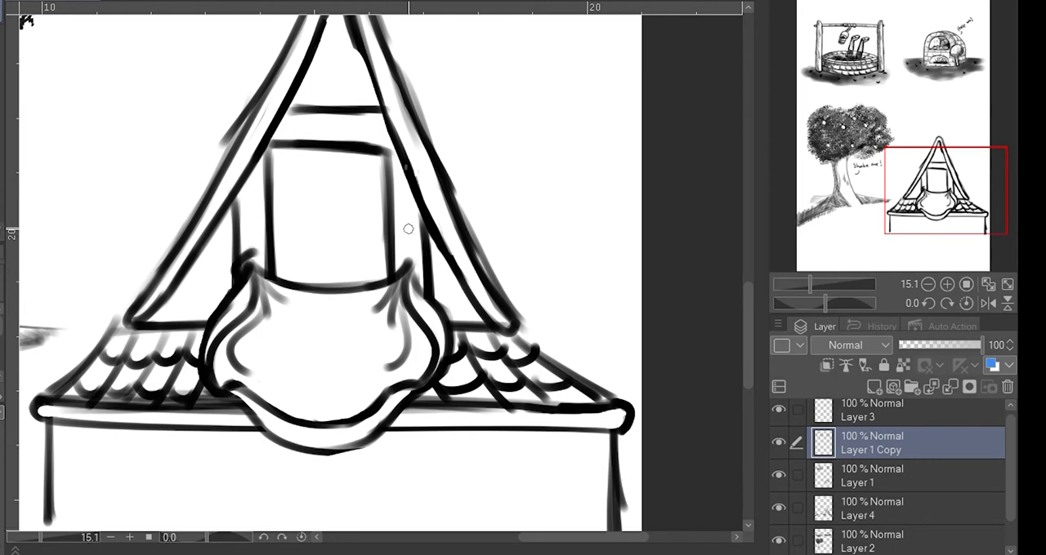
- Draw Mother Holle leaning from the window with her head circle and hair
{"action": "left_click_drag", "start_coordinate": [270, 237], "coordinate": [416, 270]}
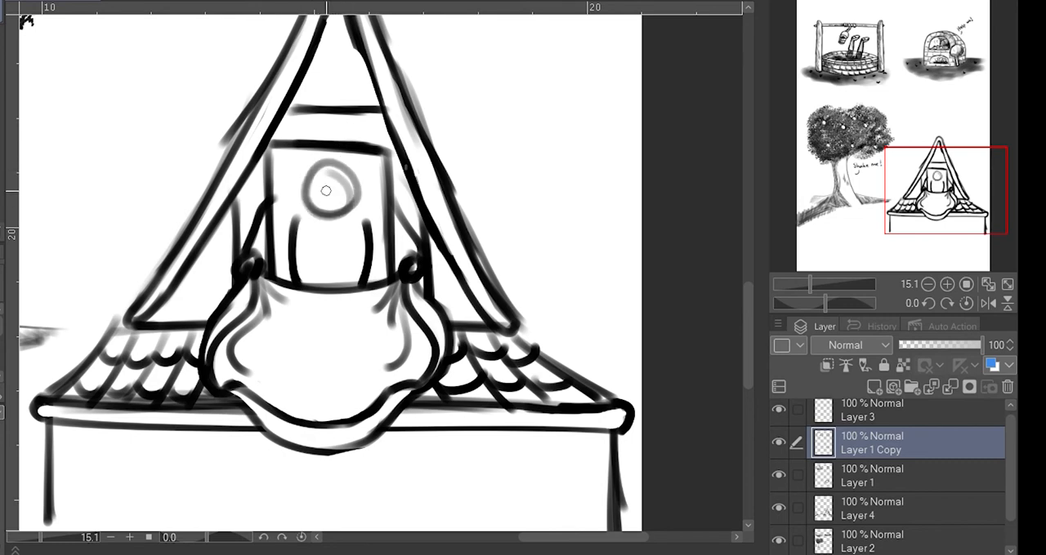
{"action": "mouse_move", "coordinate": [337, 176]}
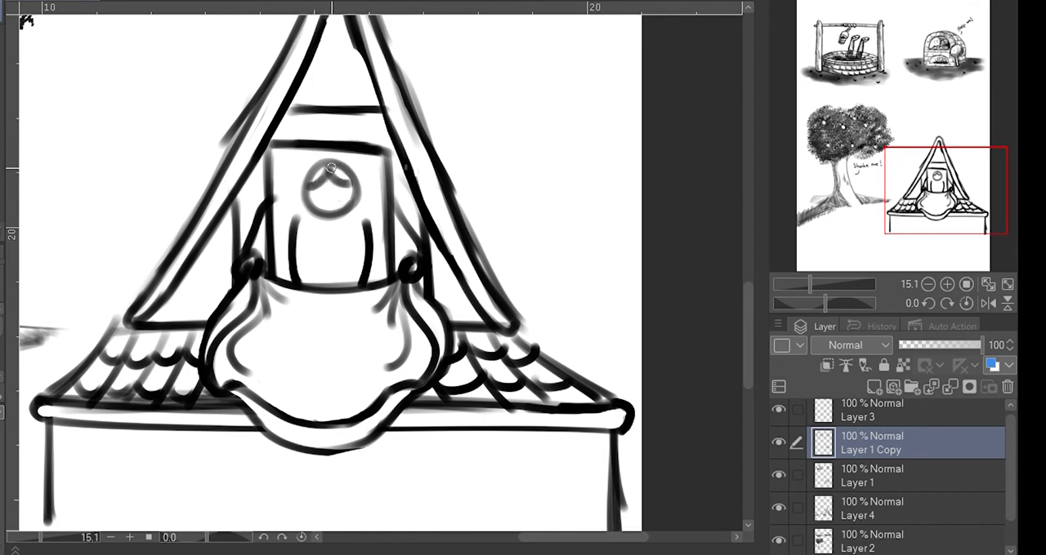
{"action": "left_click_drag", "start_coordinate": [331, 164], "coordinate": [359, 220]}
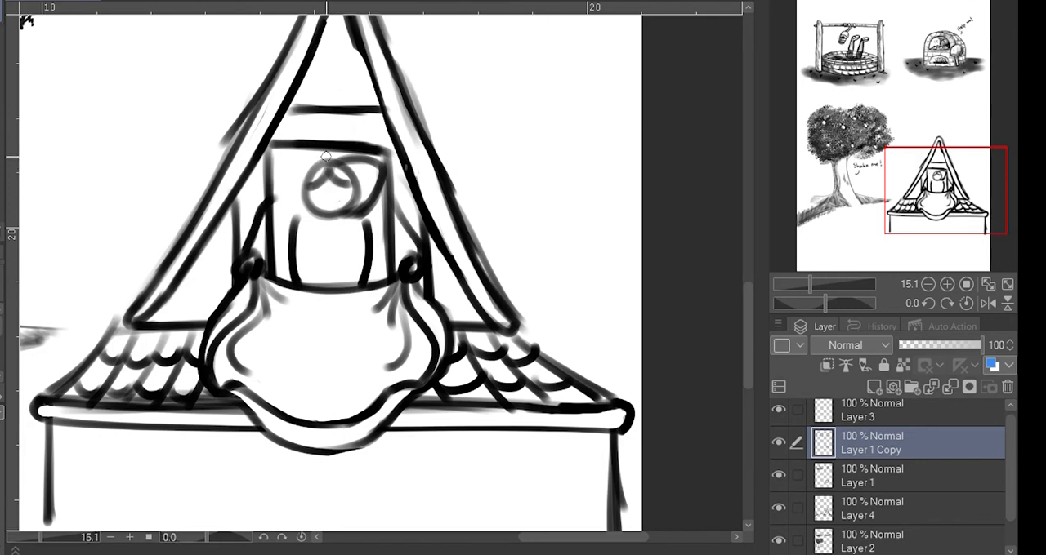
{"action": "left_click_drag", "start_coordinate": [325, 156], "coordinate": [327, 179]}
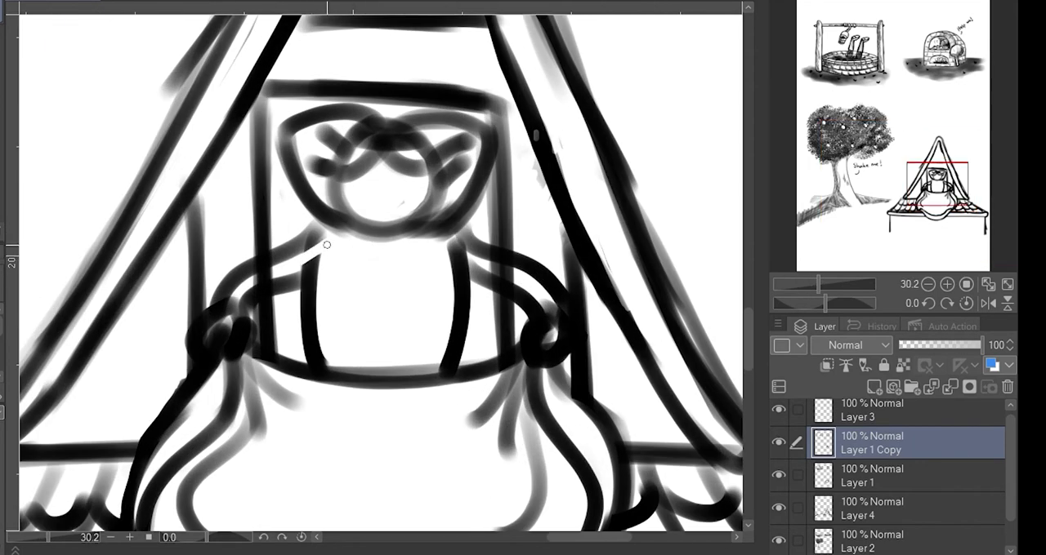
- Erase the stray arm lines over Mother Holle's body and select Layer 4 then Layer 1
{"action": "left_click_drag", "start_coordinate": [327, 245], "coordinate": [473, 235]}
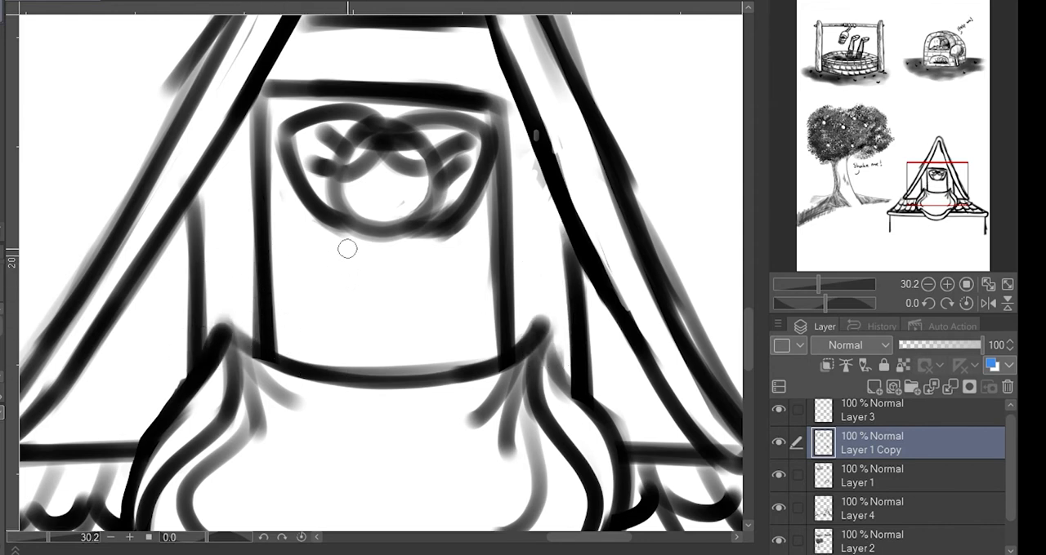
{"action": "mouse_move", "coordinate": [380, 273]}
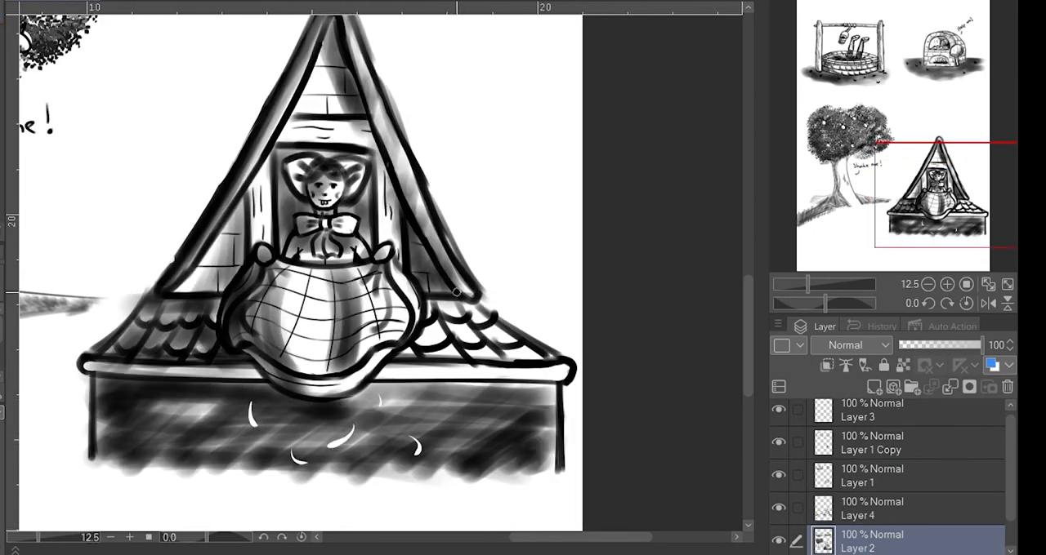
{"action": "left_click", "coordinate": [872, 508]}
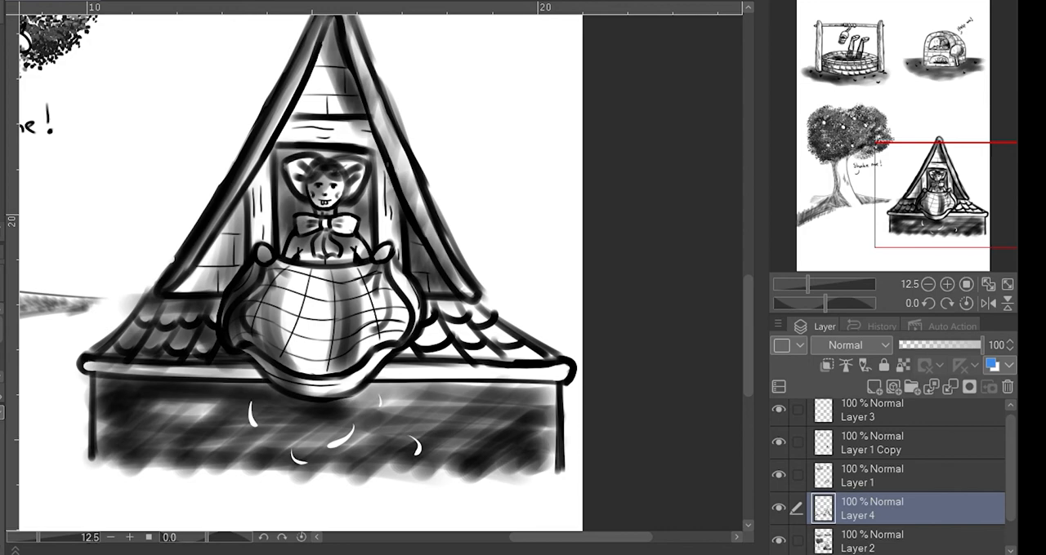
{"action": "left_click", "coordinate": [899, 475]}
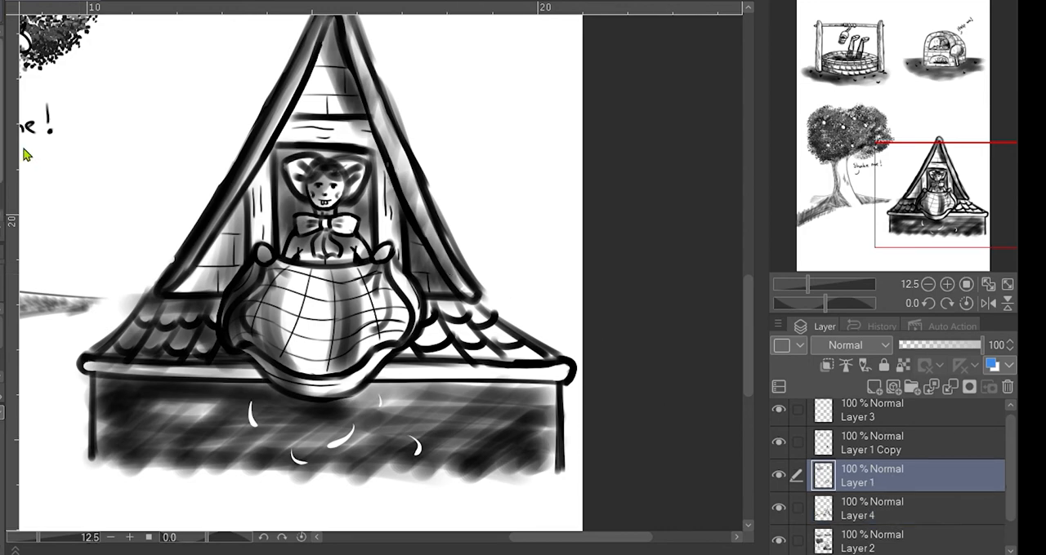